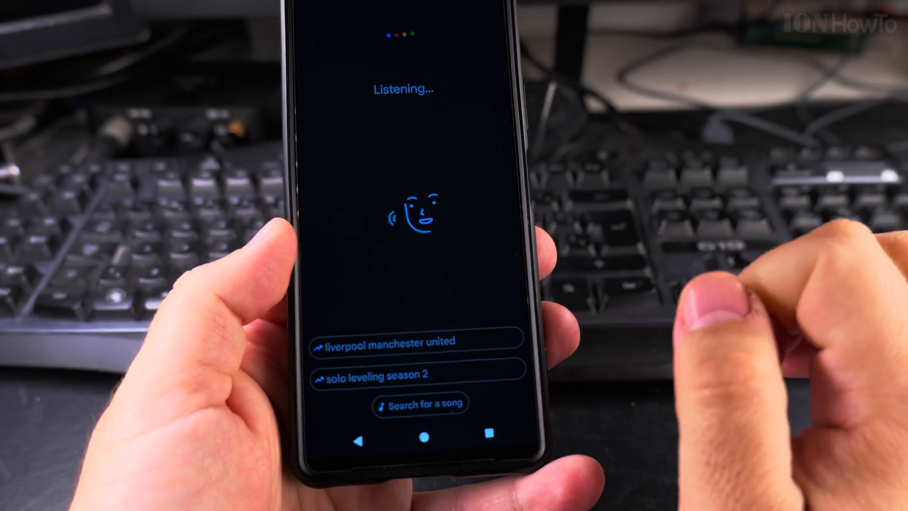
Start the 'Search for a song' hum identification in the Assistant
{"action": "left_click", "coordinate": [420, 403]}
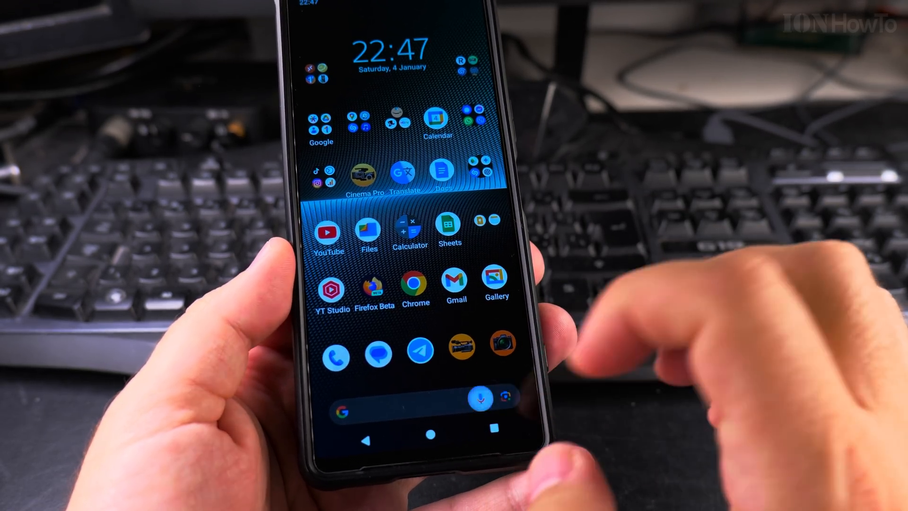
Start a hum song search from the home-screen mic, ending with no match found
{"action": "left_click", "coordinate": [481, 397]}
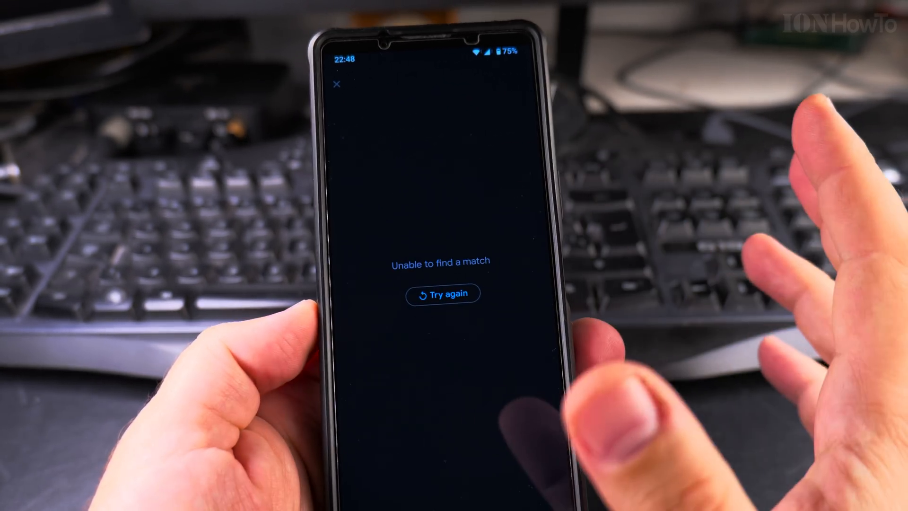
Retry the hum search to get matches like Moush Sasoun and Sheher Ki Ladki, then dismiss them
{"action": "left_click", "coordinate": [442, 294]}
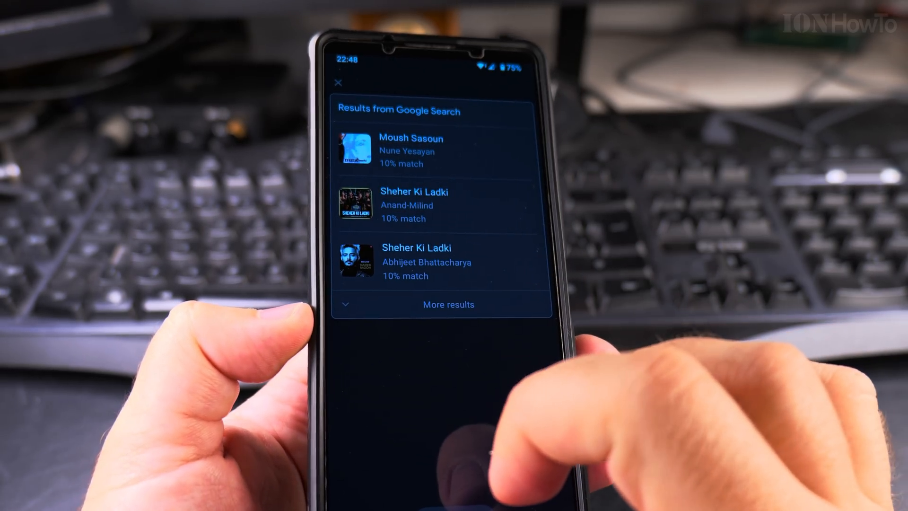
{"action": "left_click", "coordinate": [339, 83]}
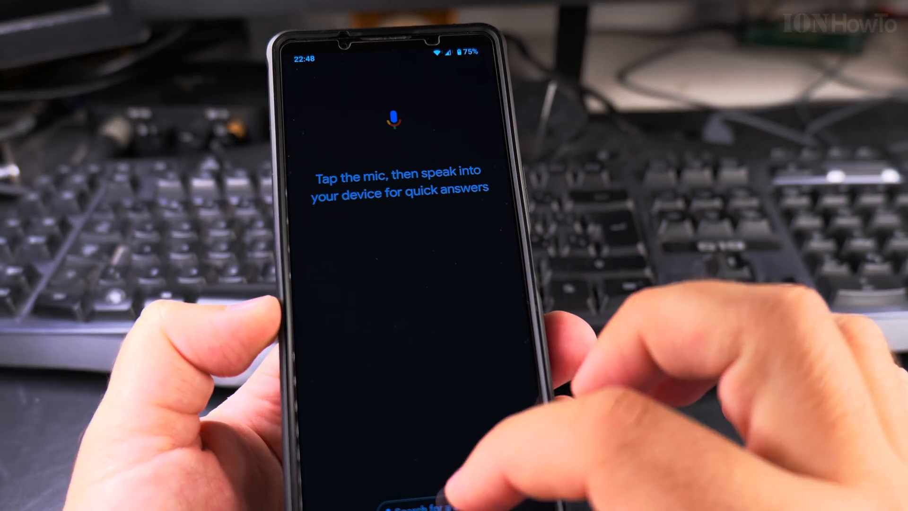